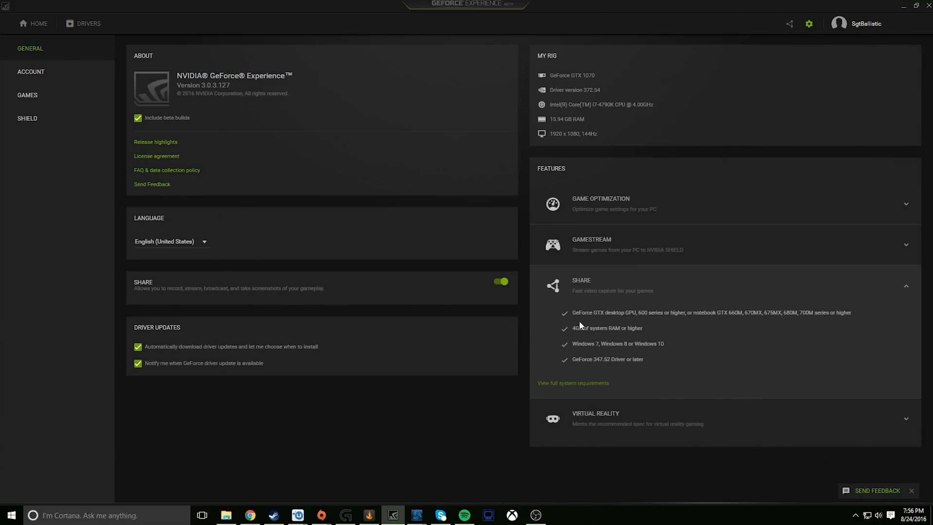
mouse_move(587, 367)
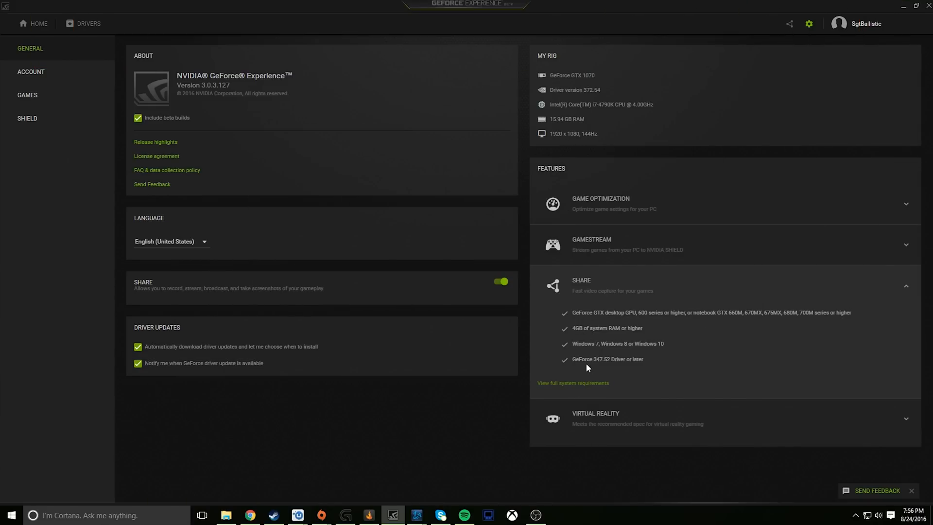
mouse_move(661, 362)
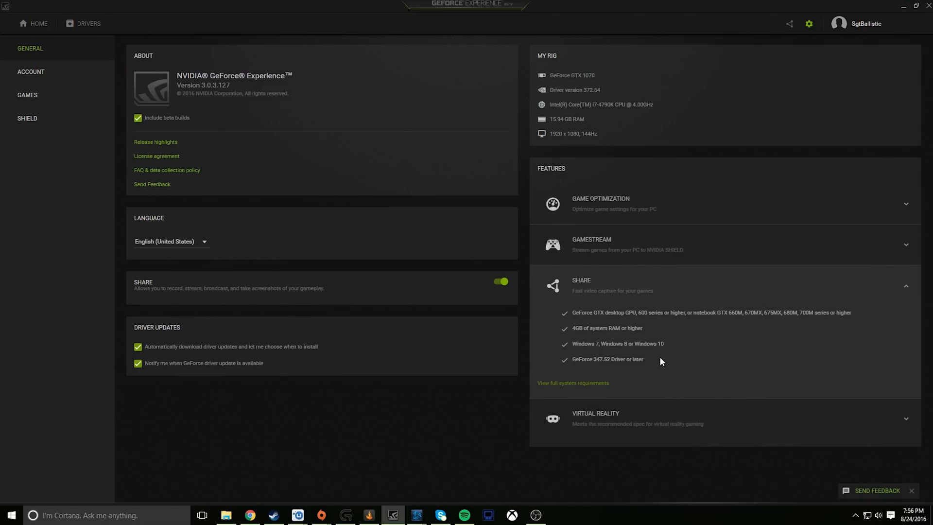
mouse_move(734, 347)
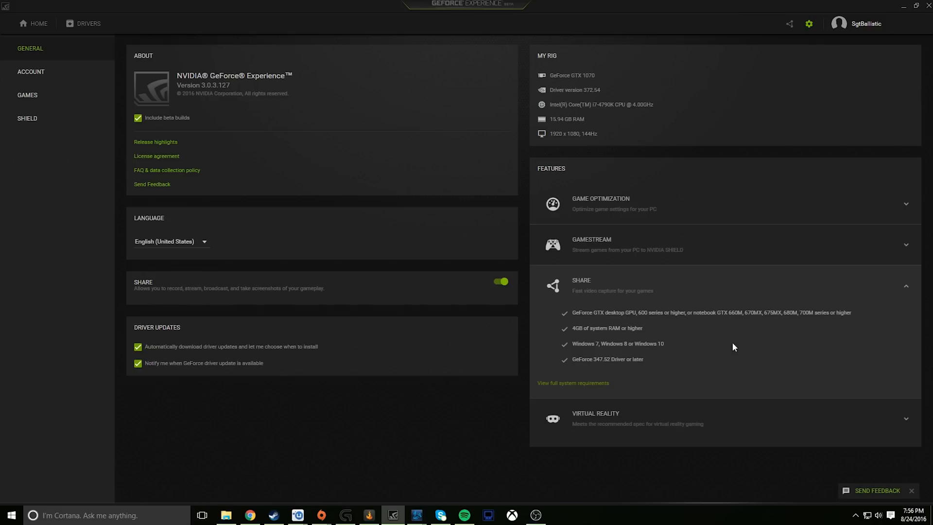
mouse_move(554, 338)
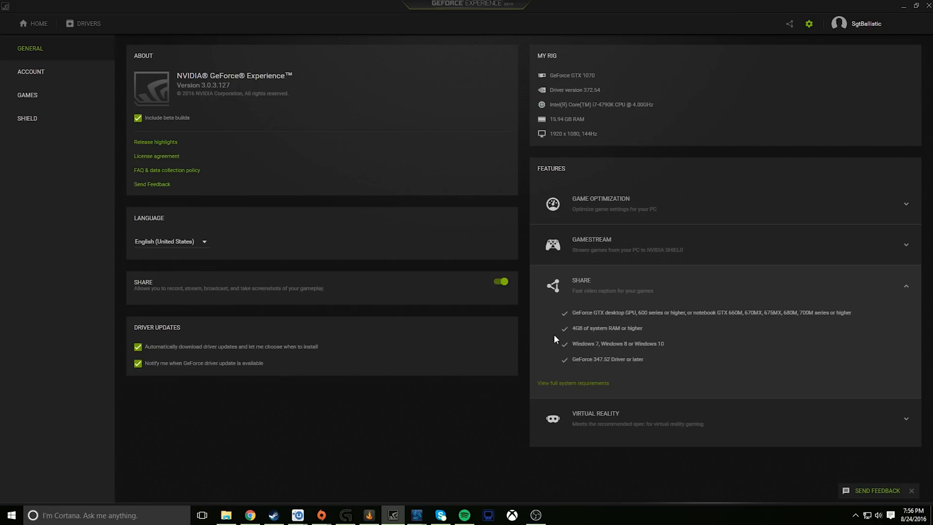
mouse_move(819, 317)
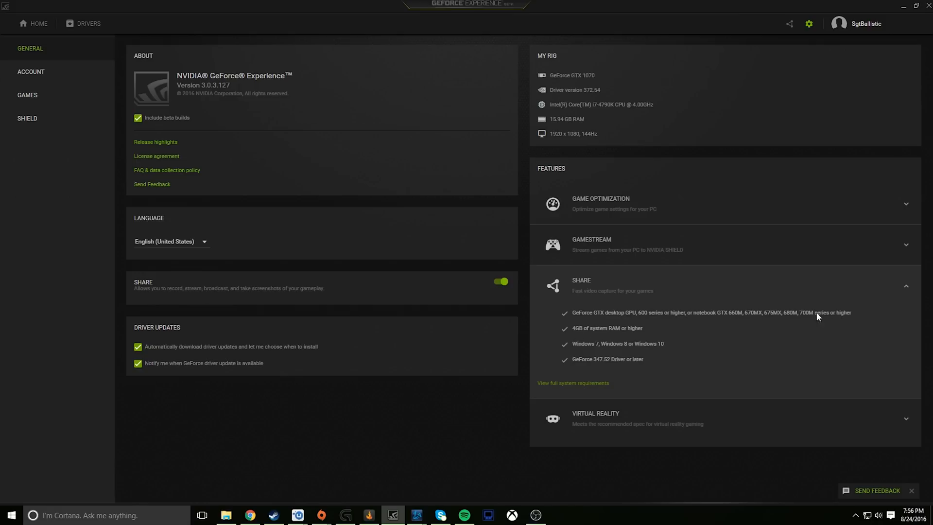
mouse_move(572, 383)
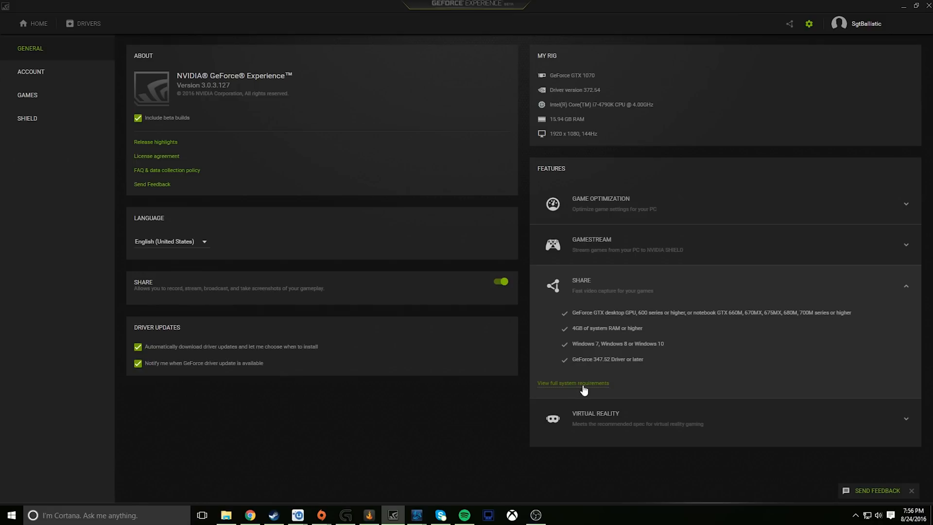
View the full Share system requirements page with its supported GPU table.
click(573, 383)
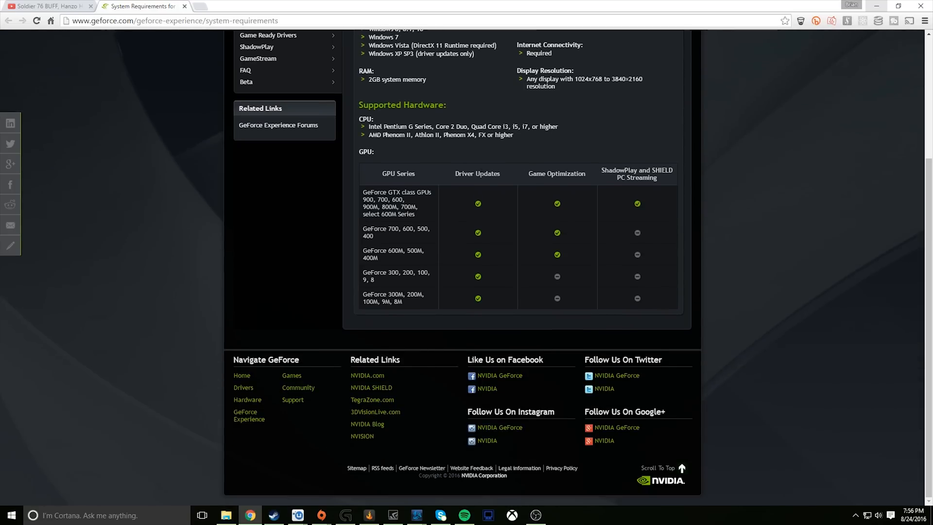
mouse_move(498, 245)
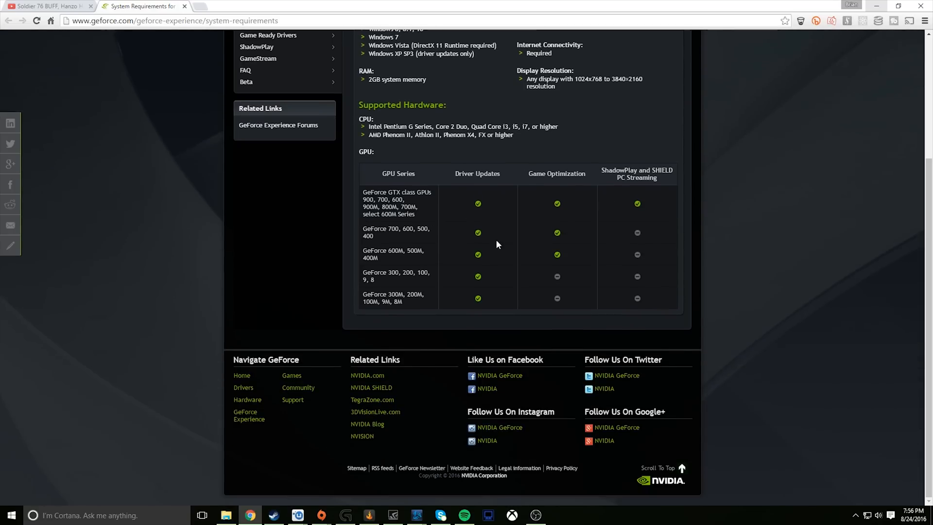
Return to GeForce Experience and bring up the Share overlay showing Instant Replay, Record, Stream, Broadcast.
click(392, 515)
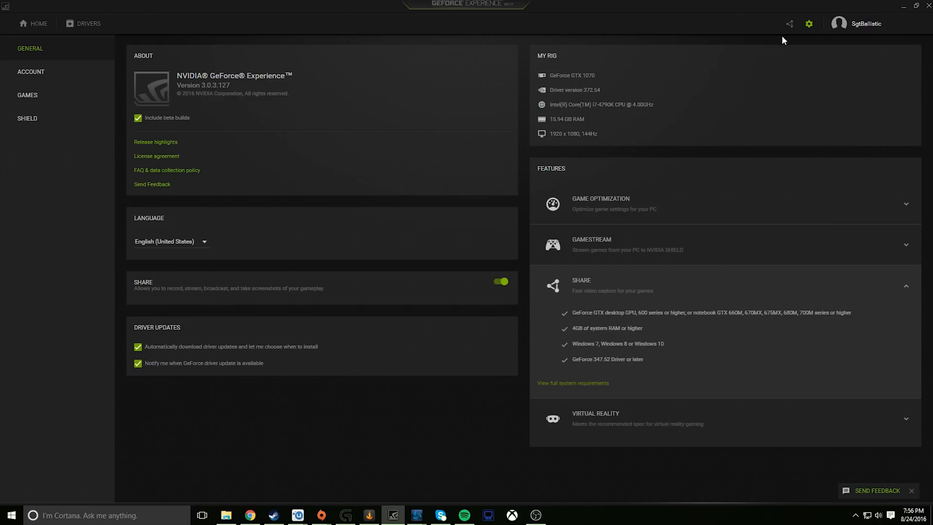
mouse_move(790, 23)
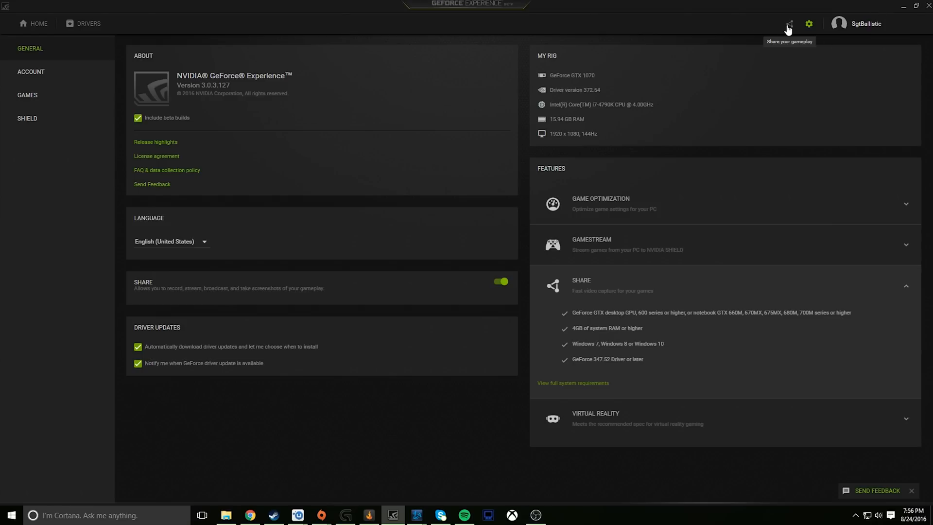
click(789, 23)
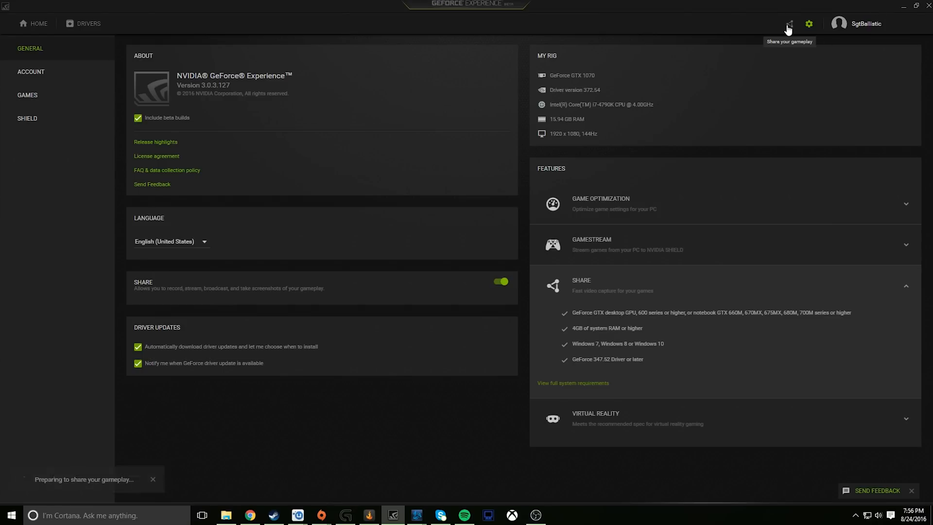
click(789, 23)
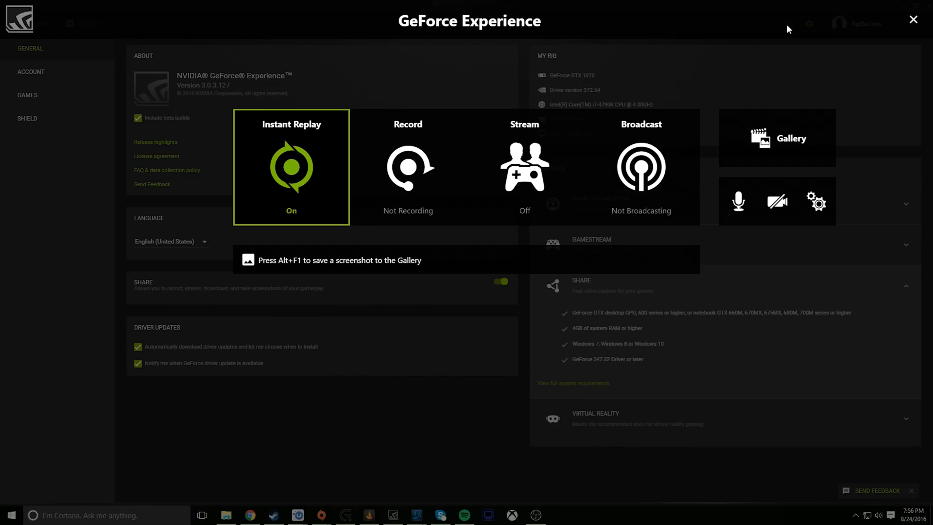
mouse_move(641, 26)
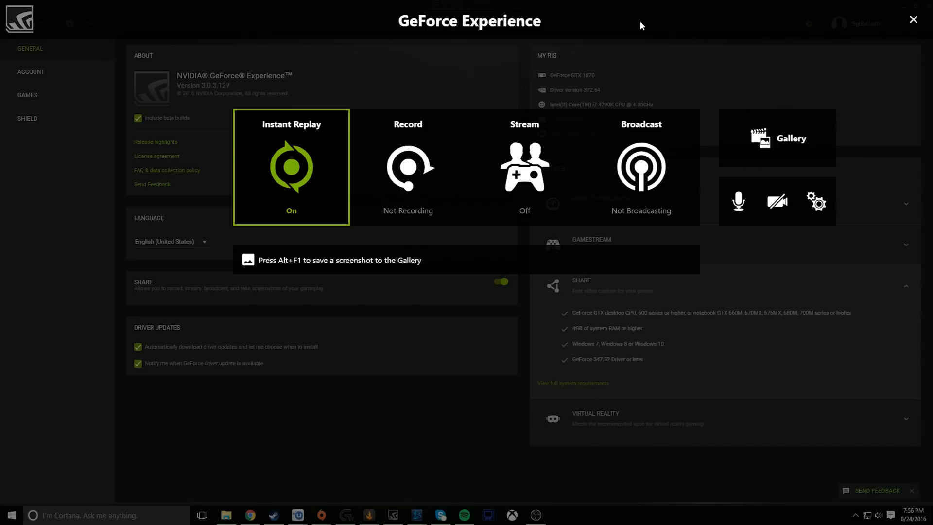